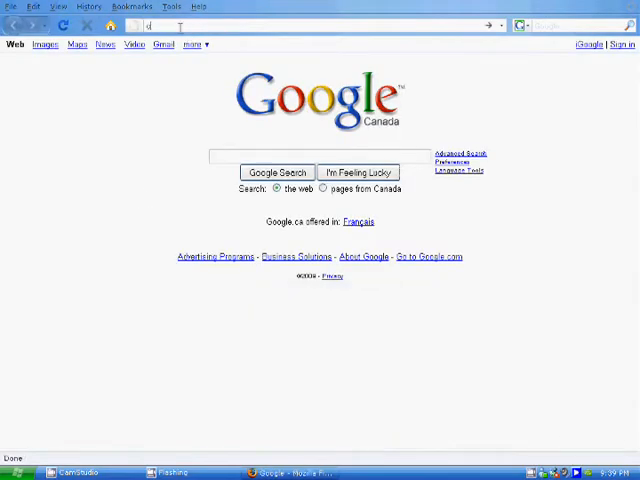
Download and save the Cheat Engine 5.5 installer from cheatengine.org's Downloads page.
text(cheatengine.org/)
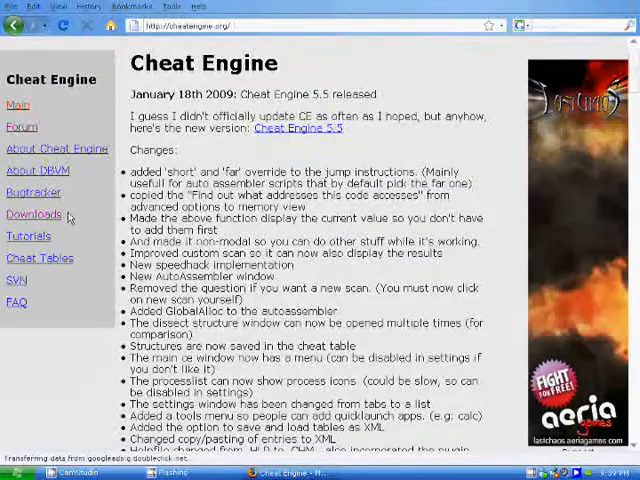
click(34, 214)
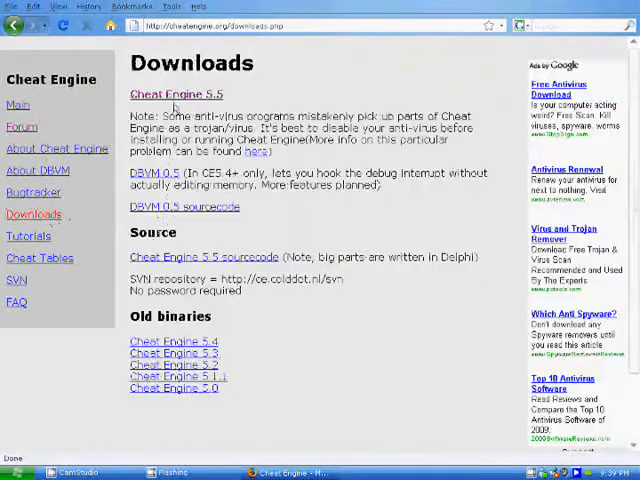
click(179, 94)
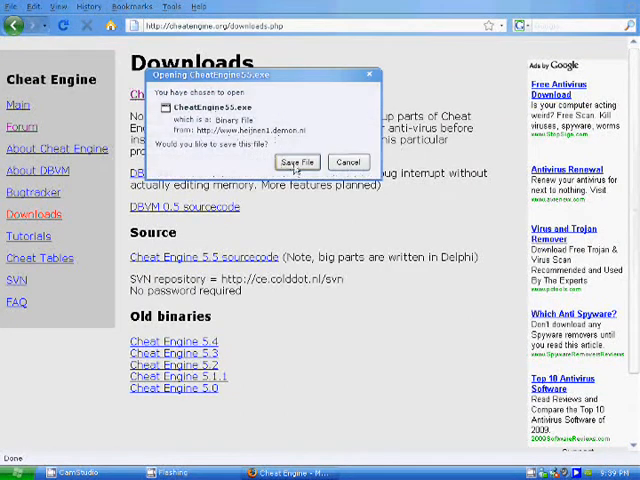
click(297, 162)
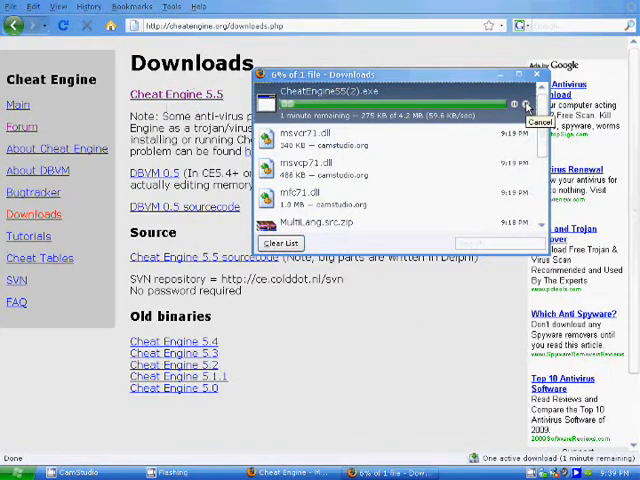
click(540, 107)
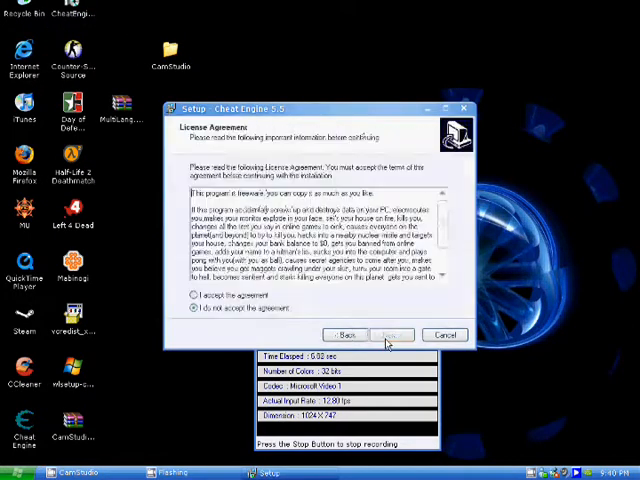
Accept the license agreement and install Cheat Engine 5.5 into the default folder.
click(193, 296)
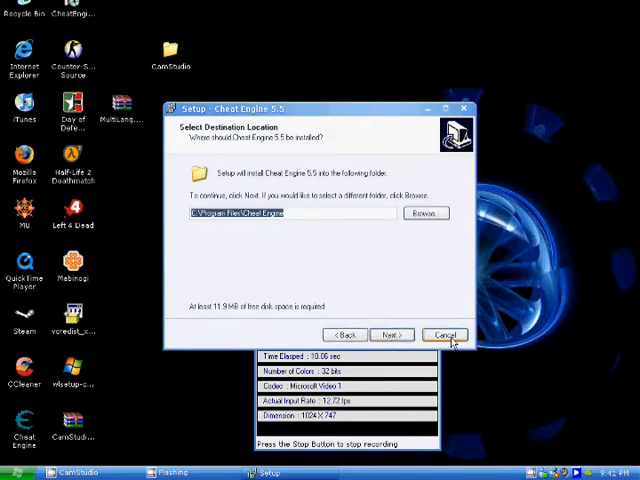
click(445, 334)
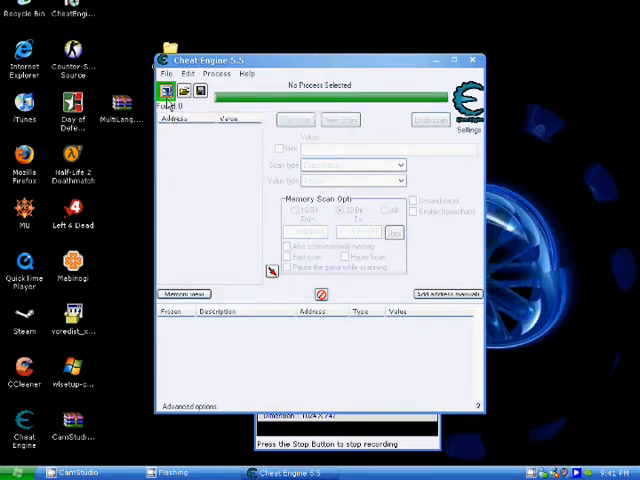
Bring up Cheat Engine's process list and launch Firefox on the Google page.
click(166, 91)
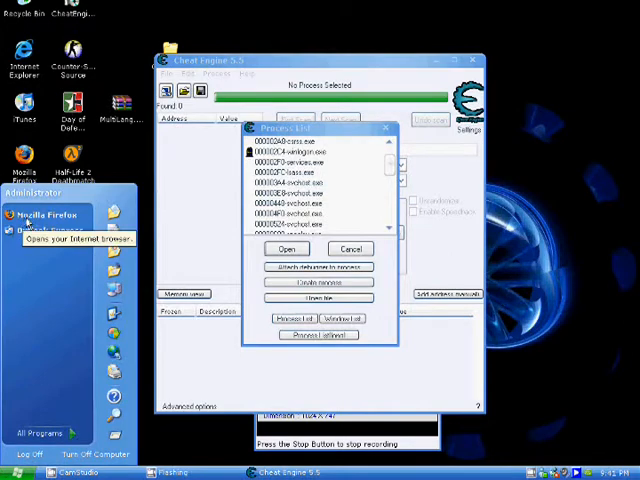
click(42, 215)
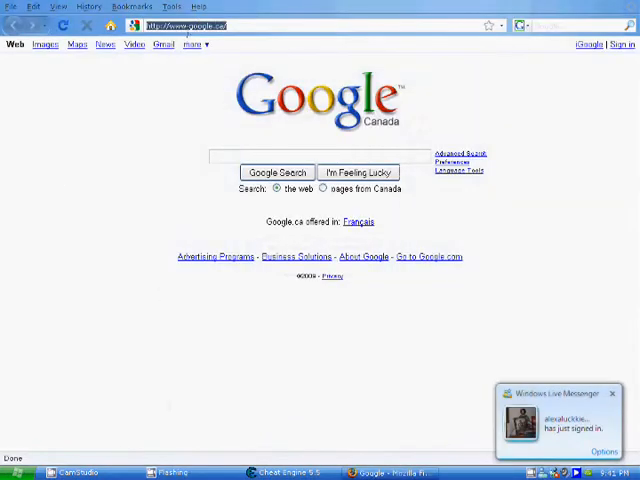
Load incredibots.com and enter Sandbox Mode.
text(incredibots)
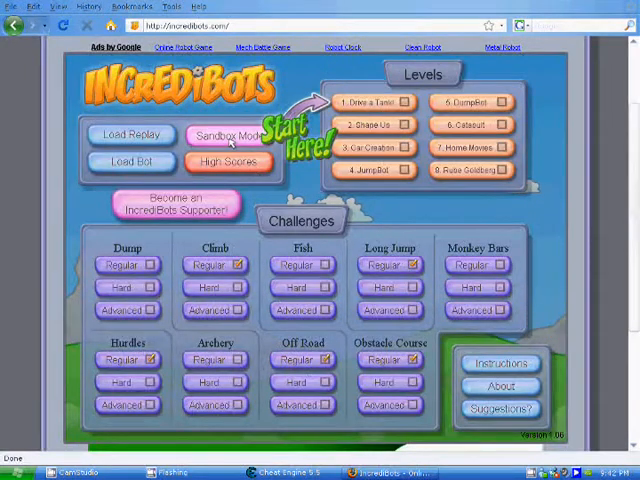
click(227, 135)
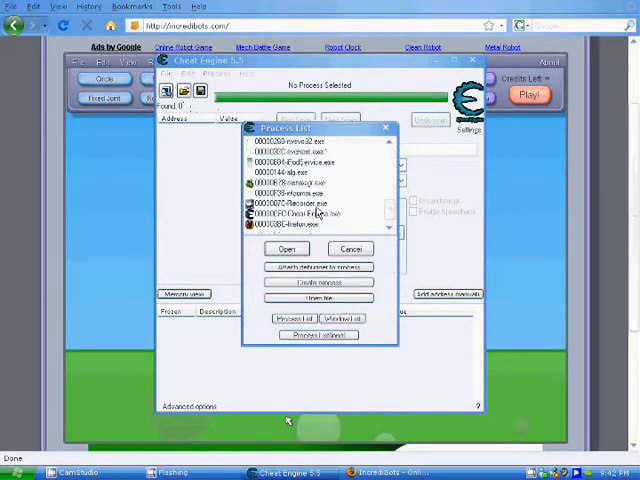
Attach Cheat Engine to the firefox.exe process.
click(287, 248)
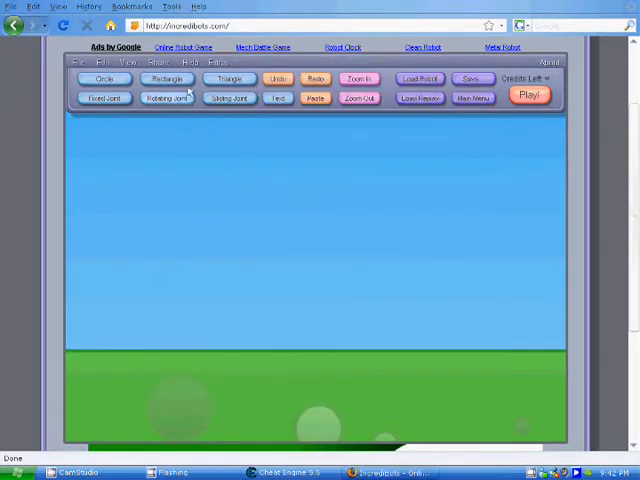
Draw a rectangle arm and circle wheel, joined by a rotating joint at the wheel's centre.
click(167, 79)
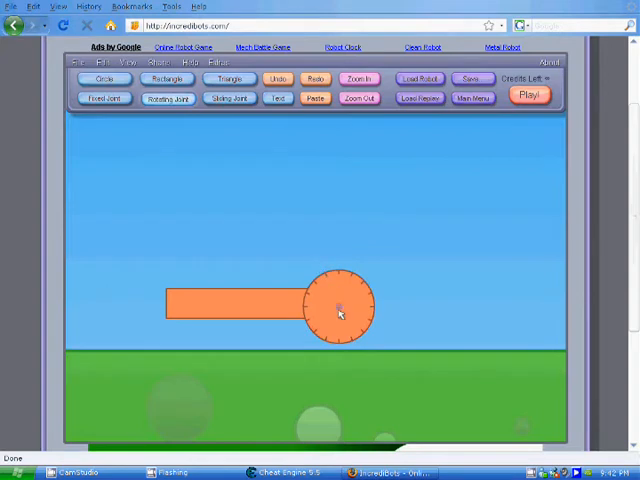
click(340, 305)
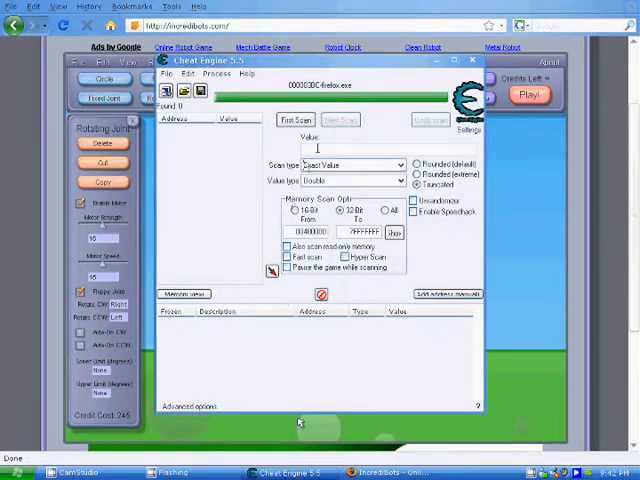
Scan for motor strength 19, rescan after changing it, and set it to 1000.
text(19)
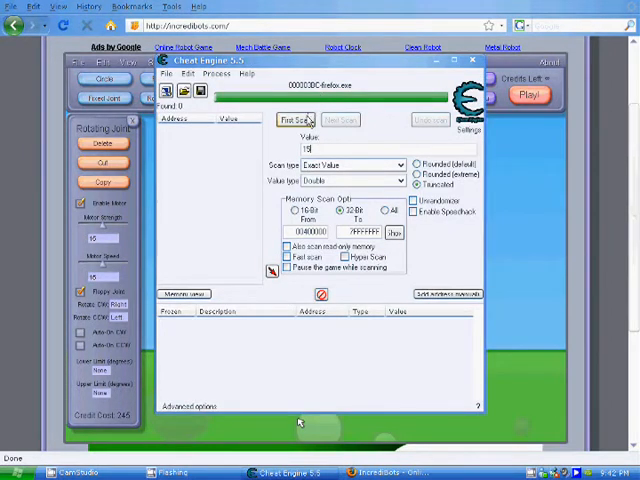
click(294, 119)
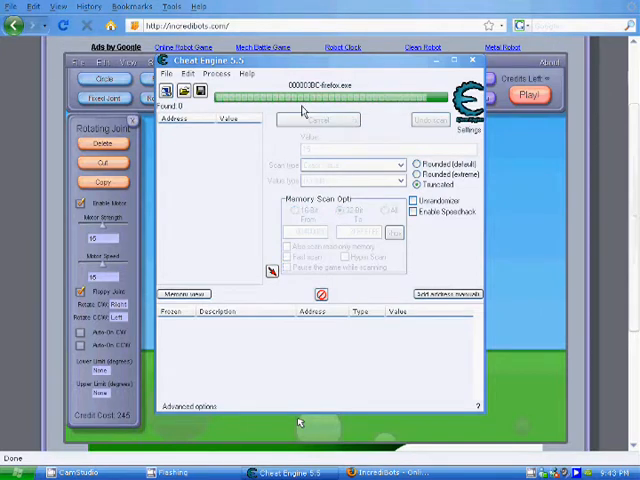
click(318, 119)
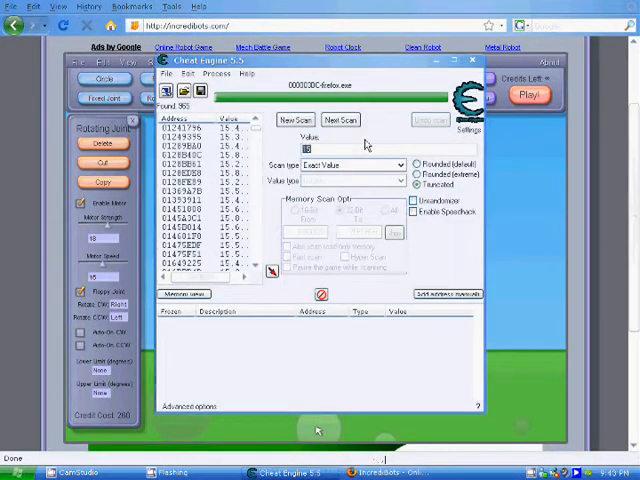
click(340, 119)
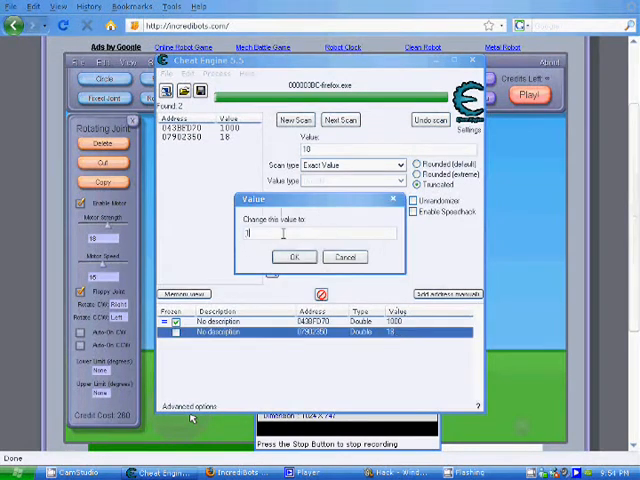
click(296, 257)
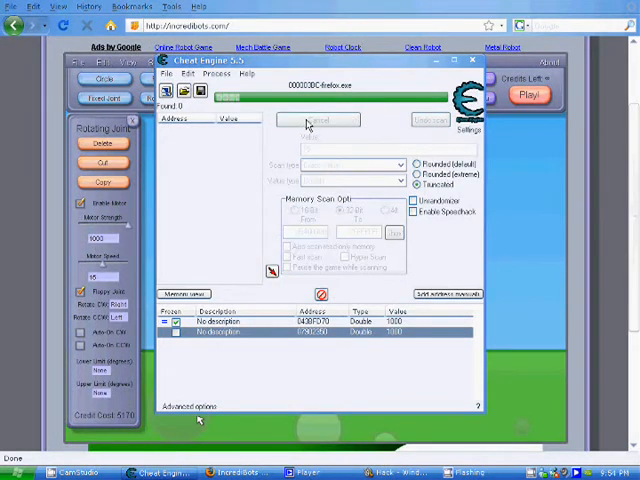
Scan for the motor speed, rescan after changing it, and set found values to 2000.
click(318, 120)
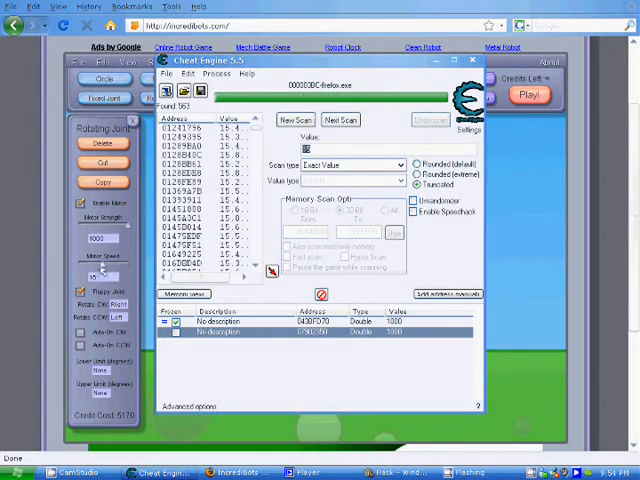
click(453, 60)
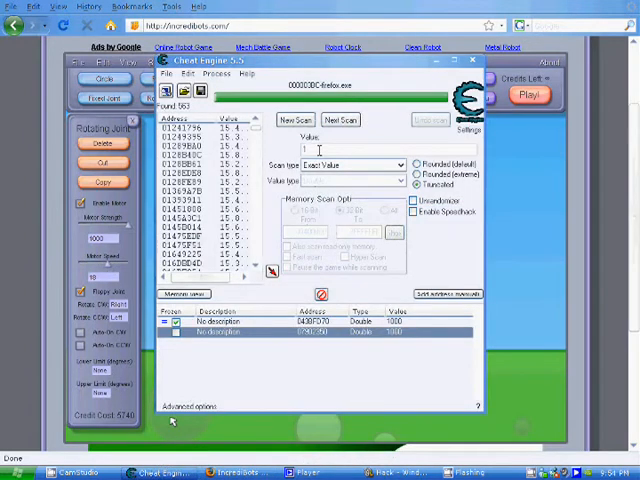
click(340, 120)
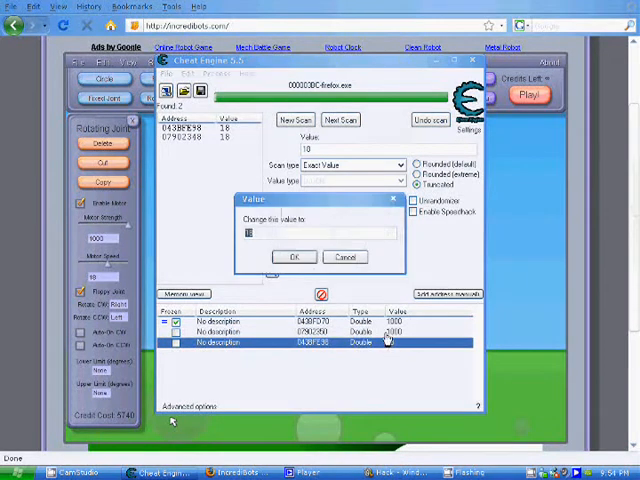
click(293, 257)
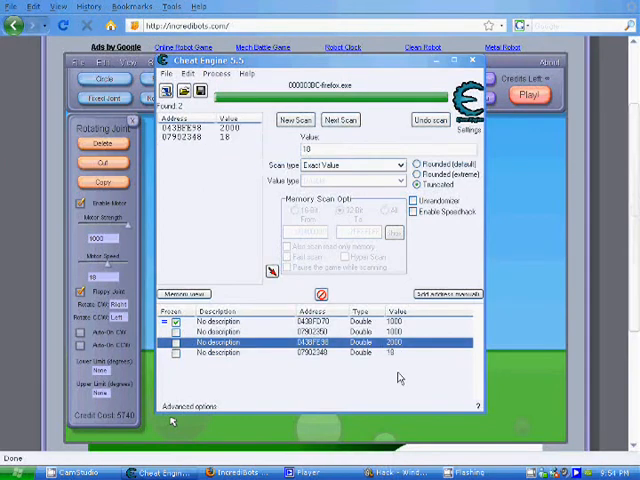
double_click(399, 352)
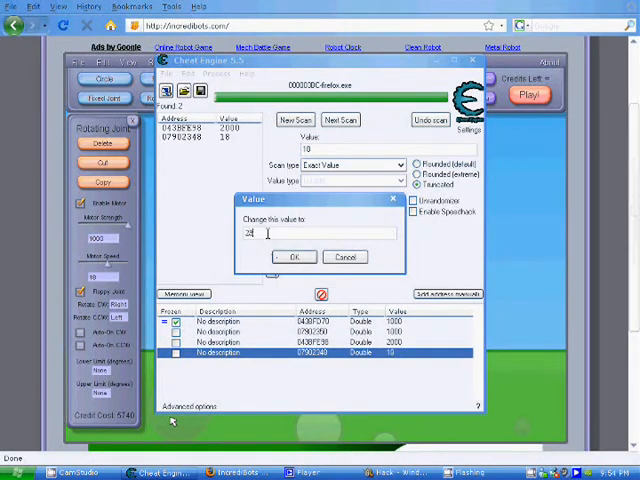
text(2000)
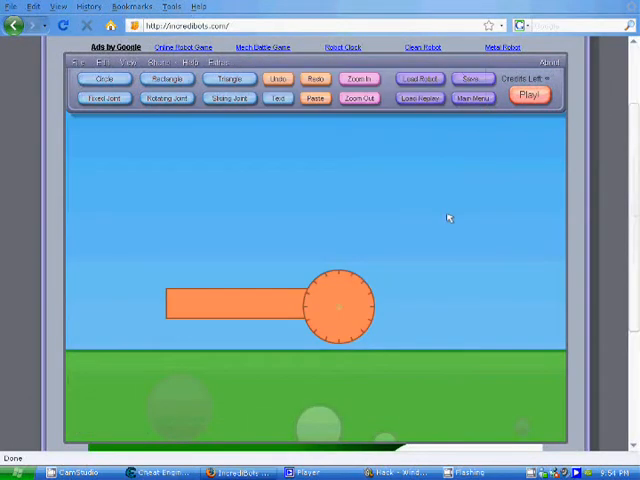
Play the simulation, stop it, then play it again with the boosted motor.
click(530, 94)
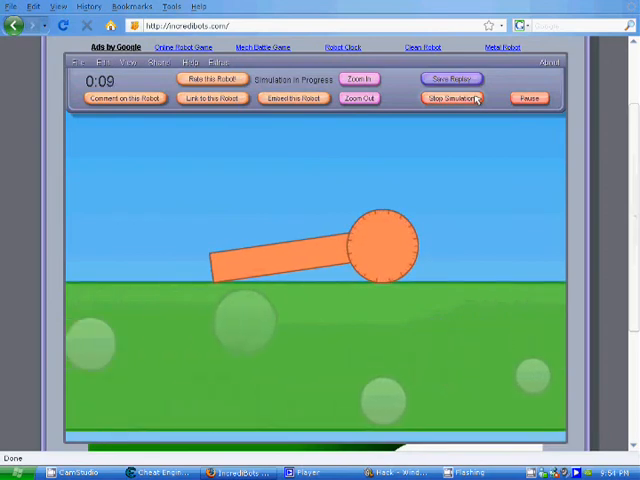
click(449, 98)
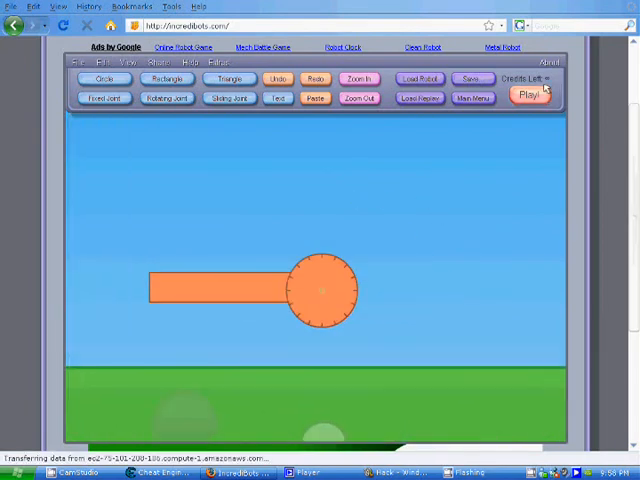
click(528, 93)
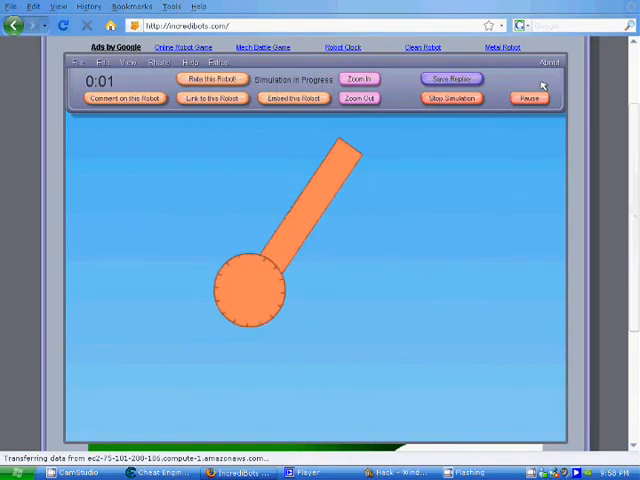